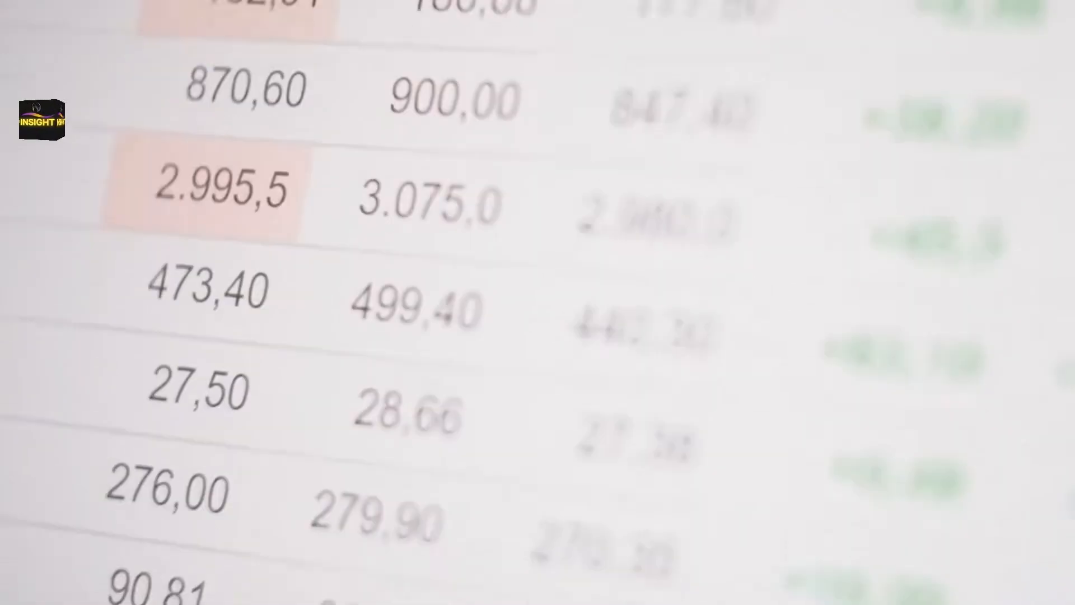
{"action": "scroll", "scroll_direction": "down", "scroll_amount": 3}
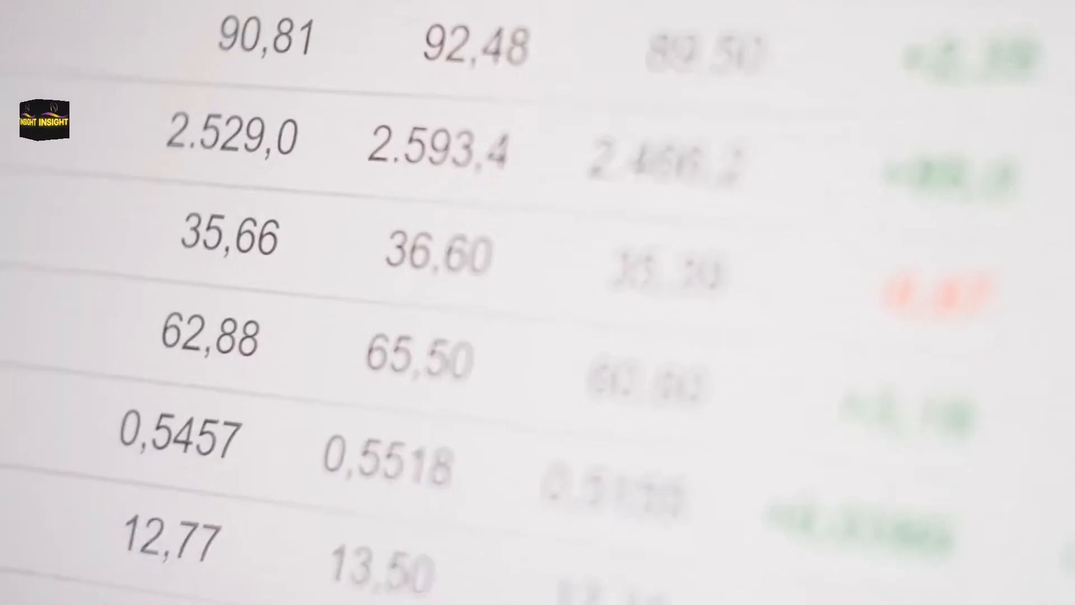